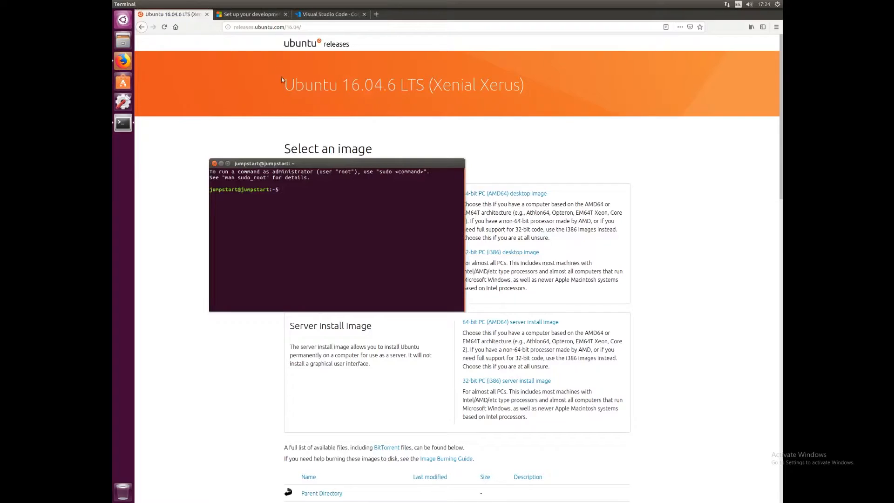
Run sudo apt-get update in the terminal with the Linux setup guide alongside
click(251, 14)
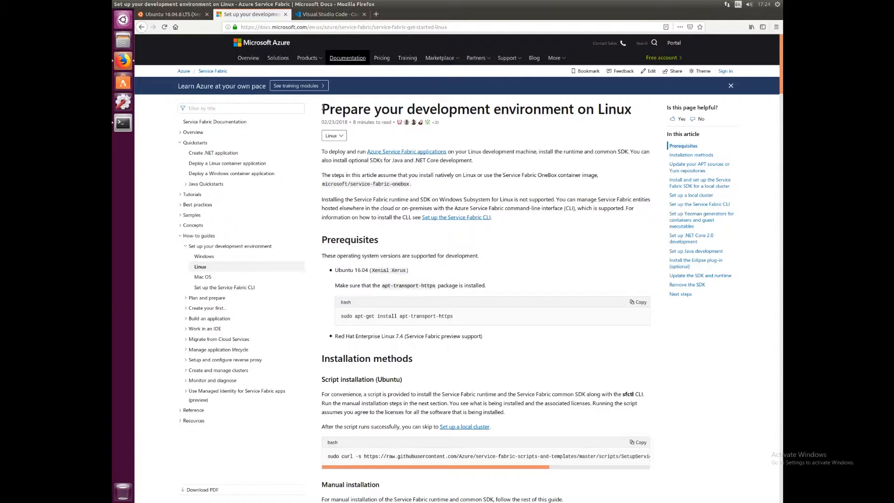
mouse_move(122, 123)
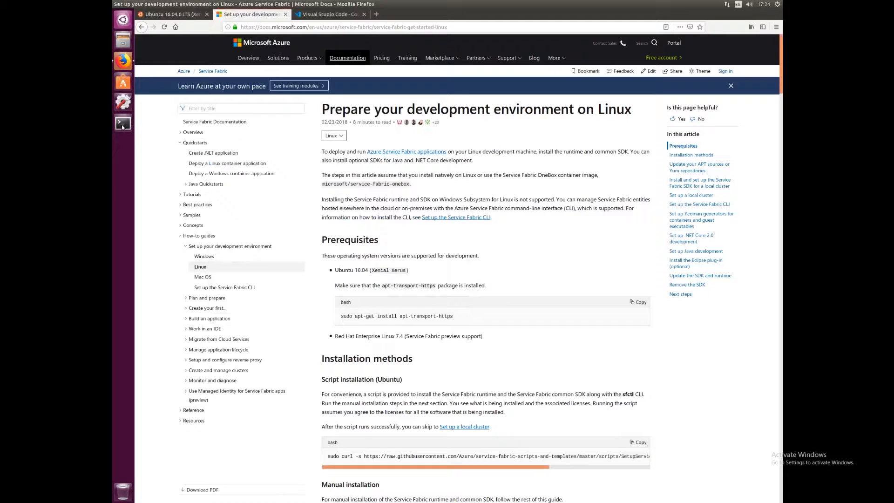
click(123, 123)
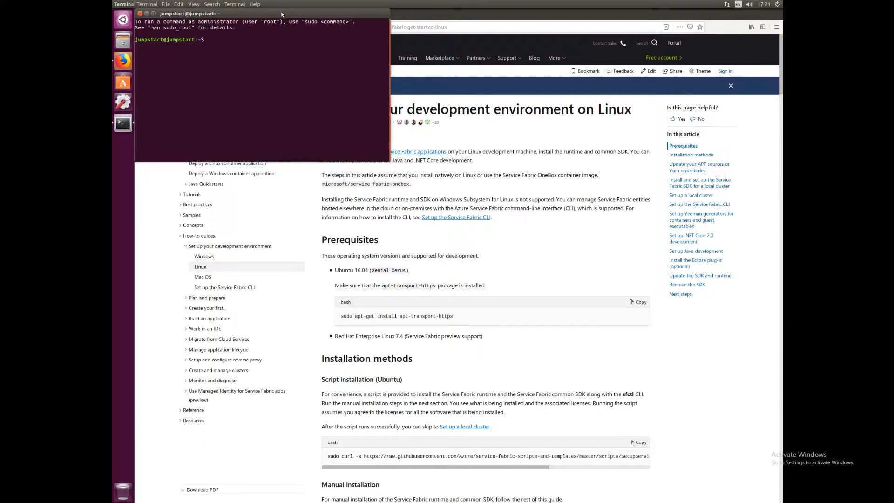
text(sudo apt-get update)
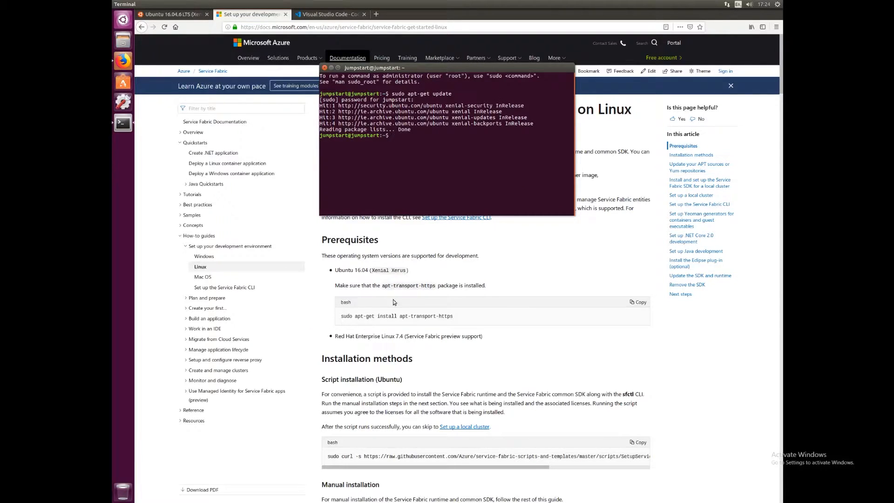
mouse_move(351, 181)
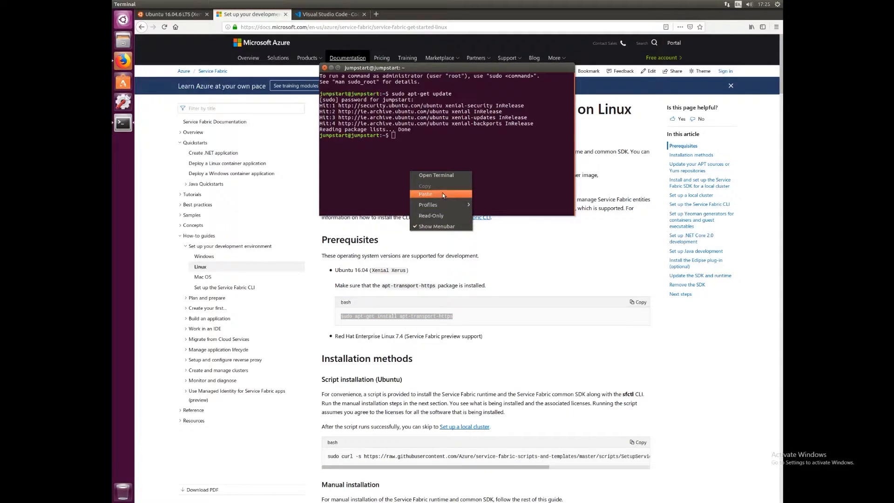
Install apt-transport-https from the pasted command, then sudo apt-get install curl, answering y
click(424, 194)
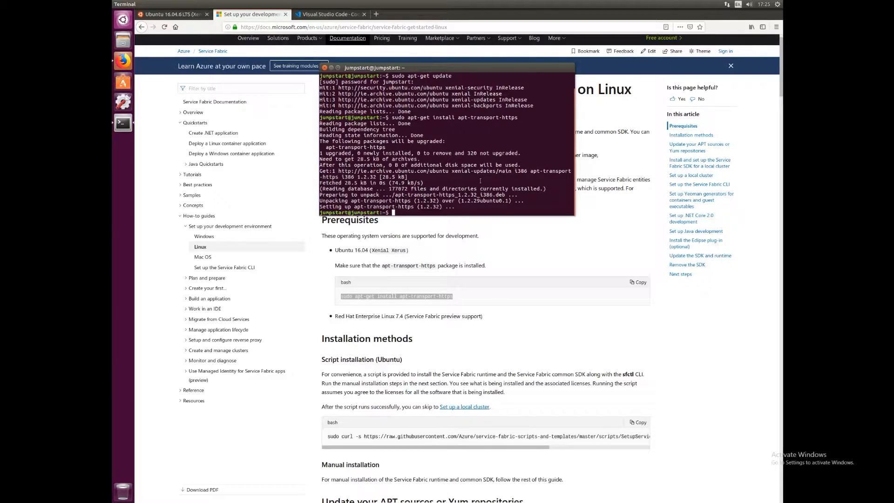
text(sudo apt-get install curl)
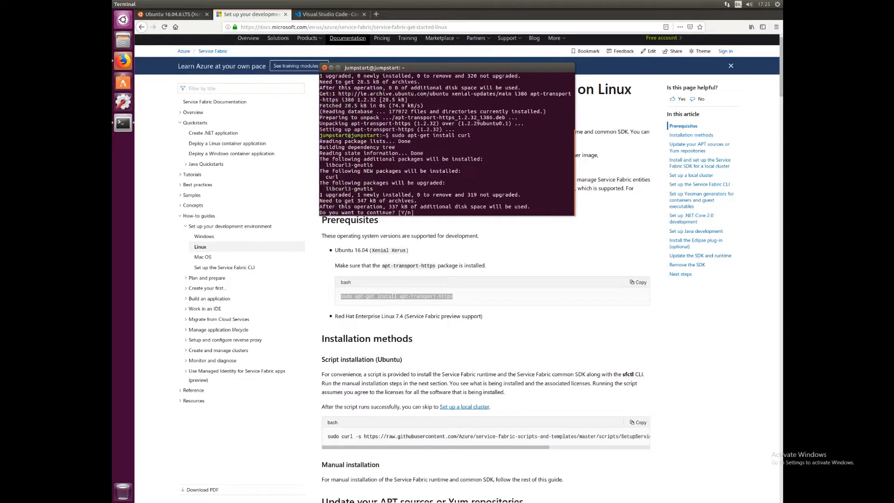
text(y)
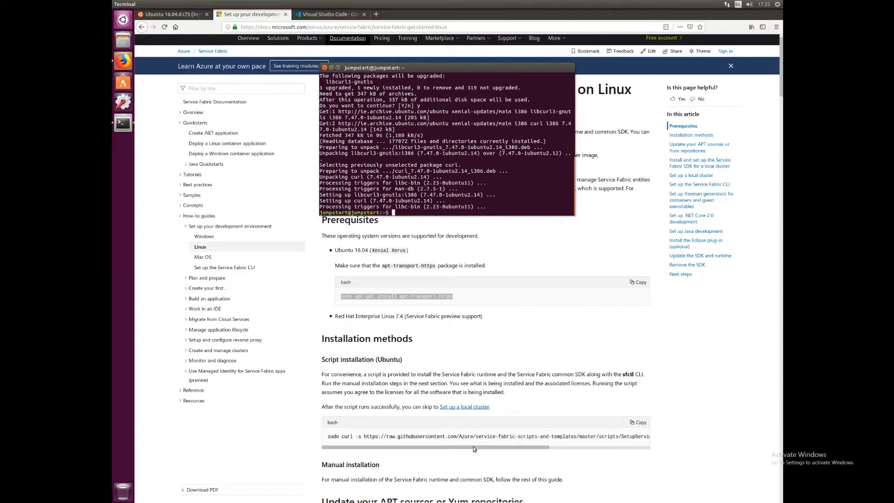
mouse_move(479, 445)
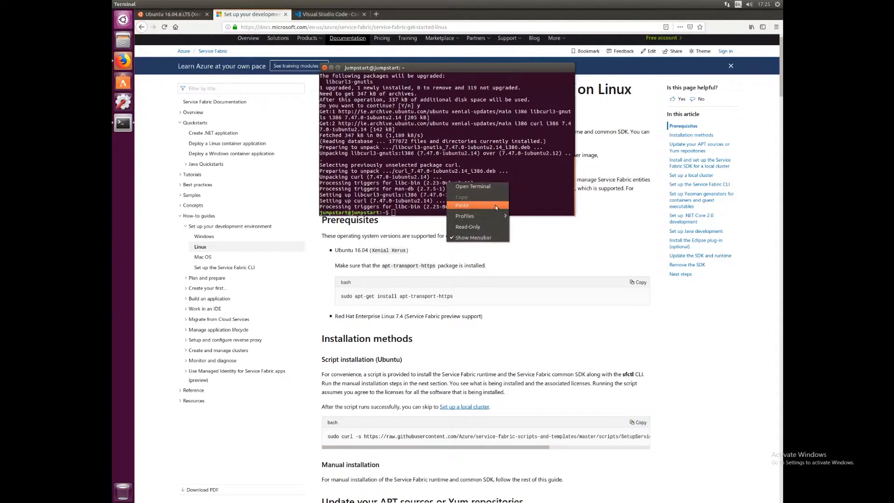
Run the pasted SetupServiceFabric script, then sudo apt-get install dotnet-sdk-3.1, answering y
click(461, 204)
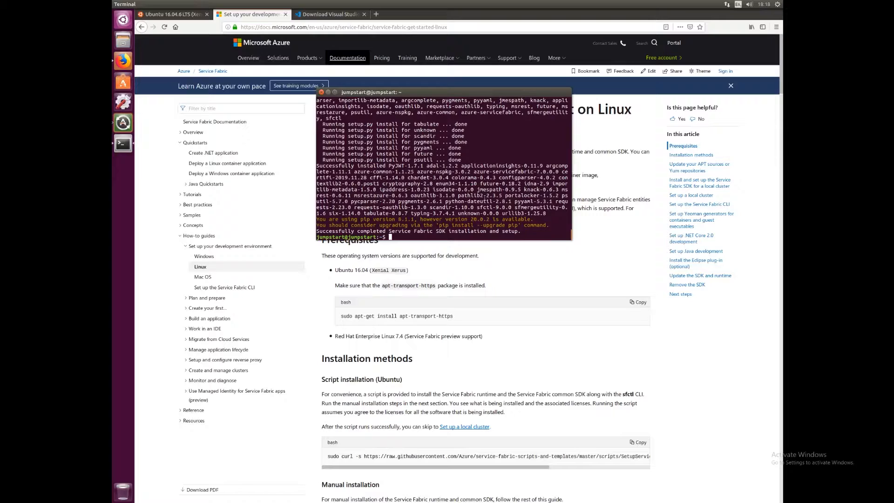
text(su)
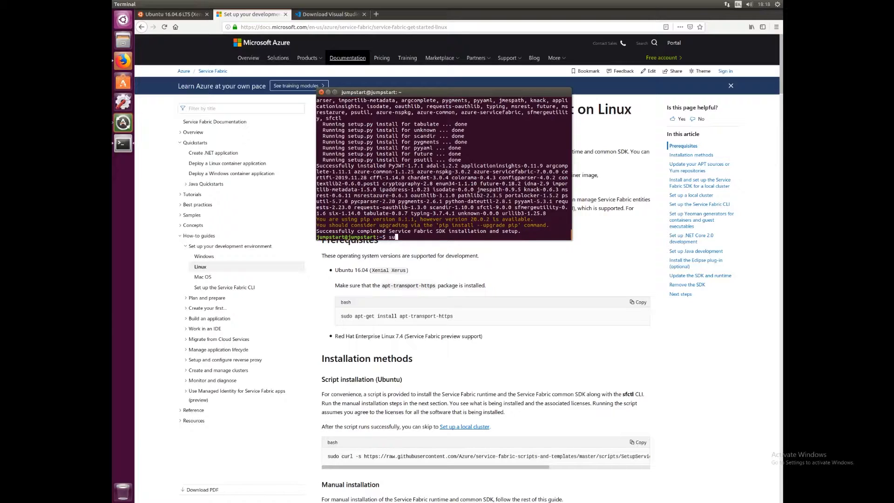
text(sudo apt-get install)
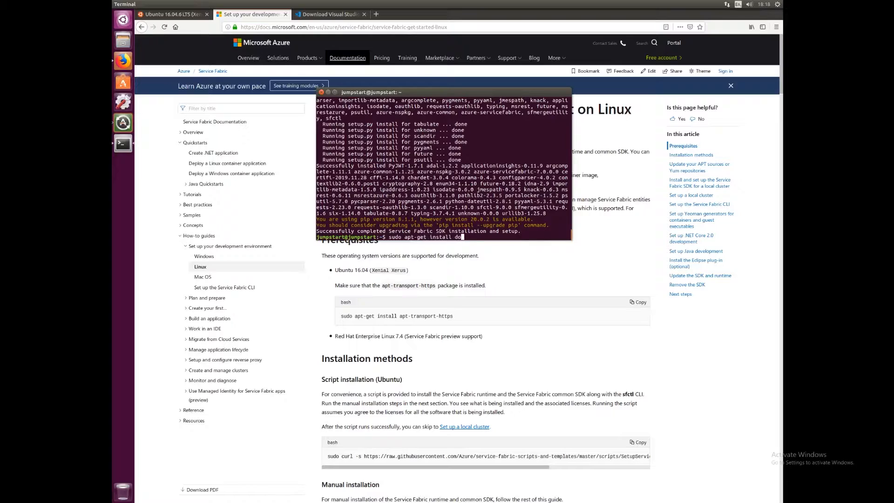
text(dotnet-sdk)
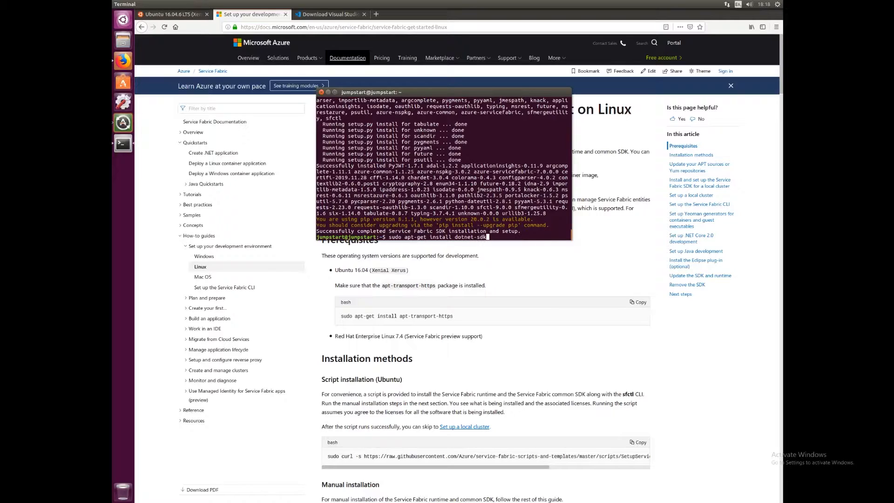
text(-3)
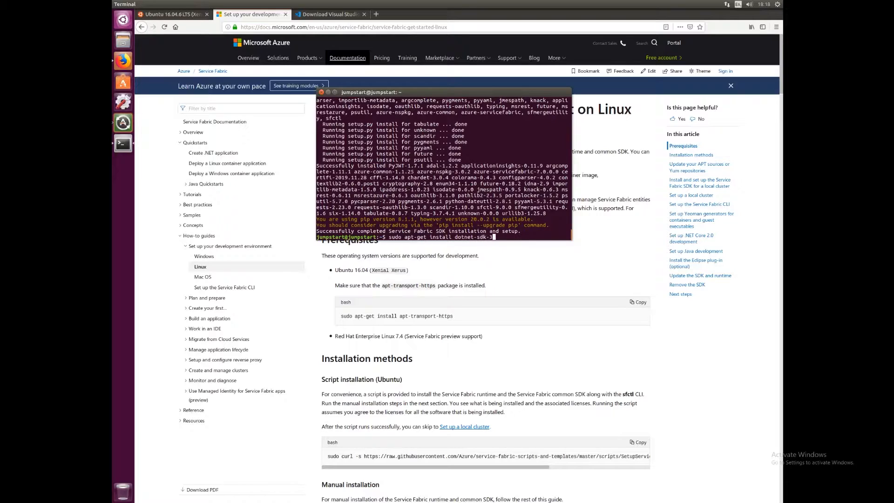
text(.1)
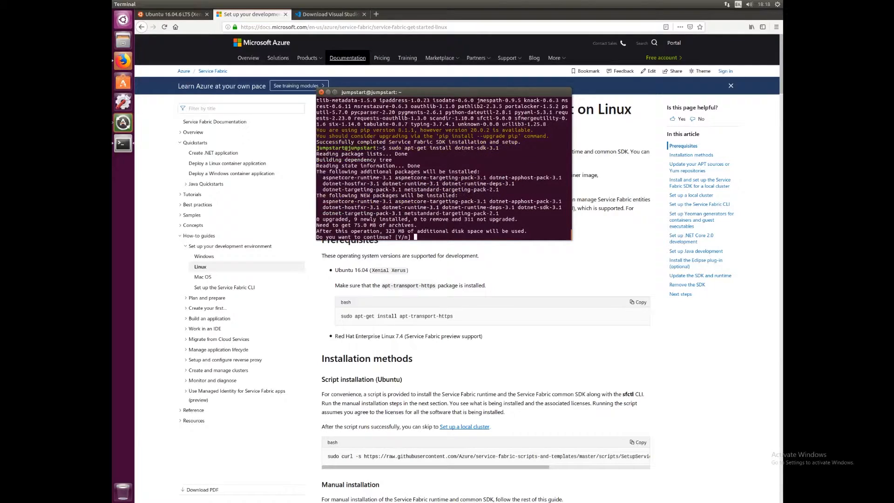
text(y)
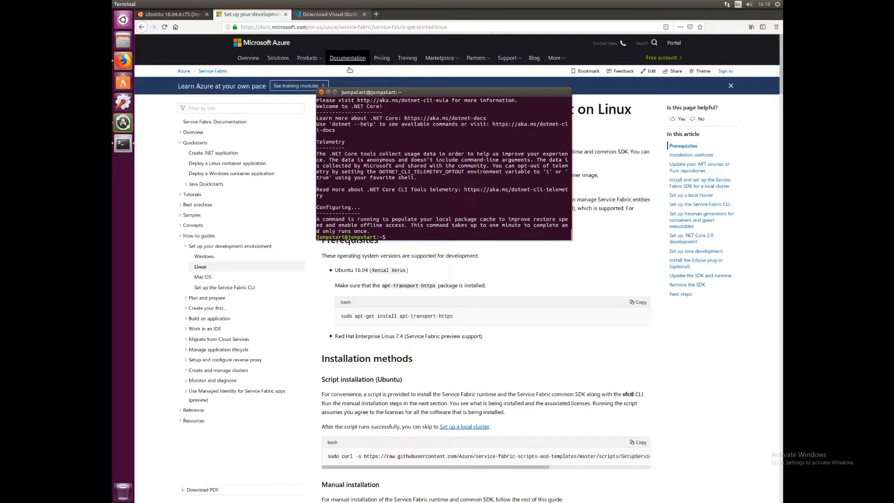
Download the VS Code .deb and start its Ubuntu Software install, authenticating with the password
click(327, 14)
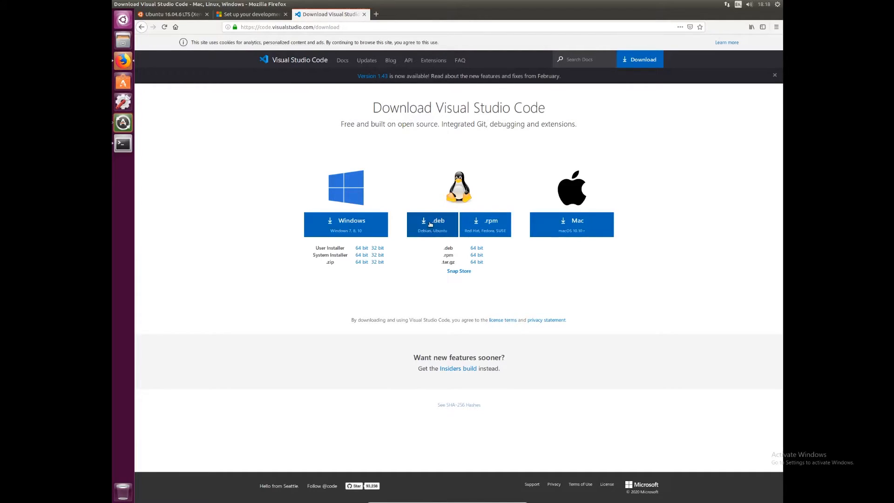
click(431, 224)
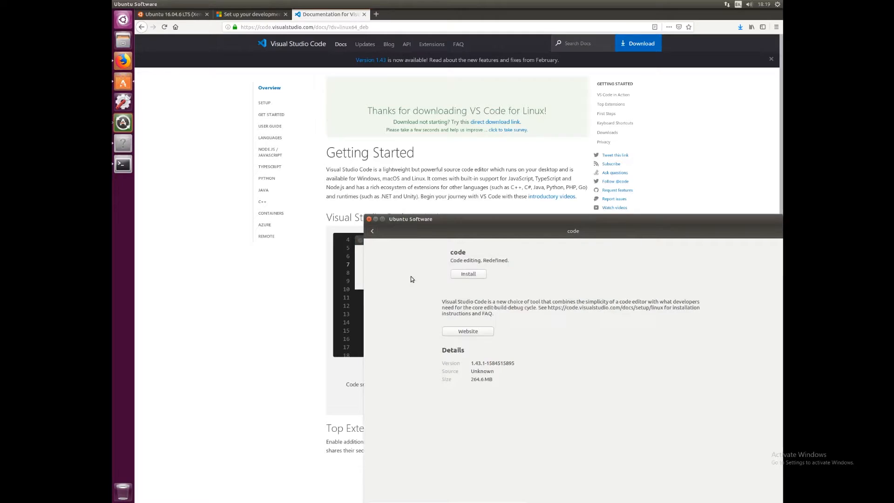
click(467, 274)
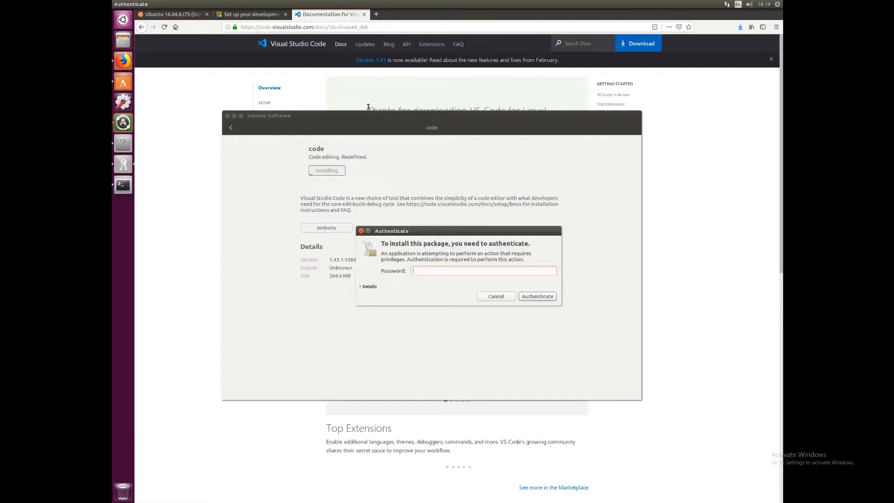
text(password)
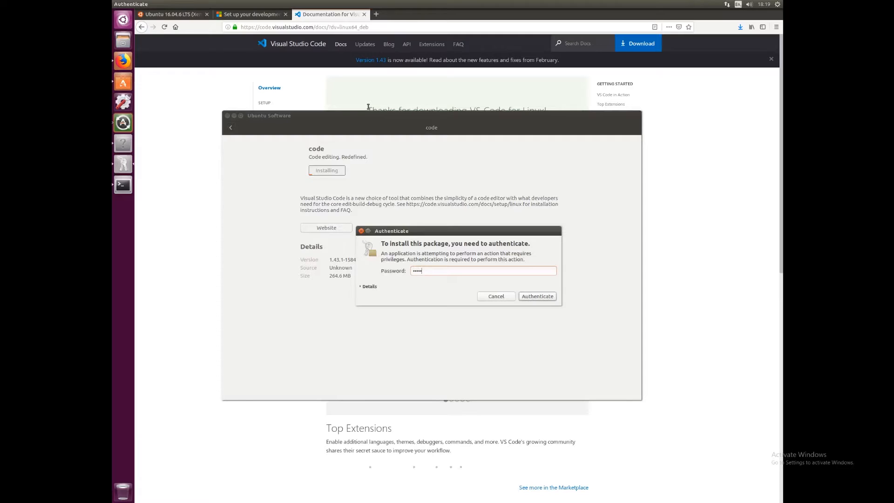
click(536, 296)
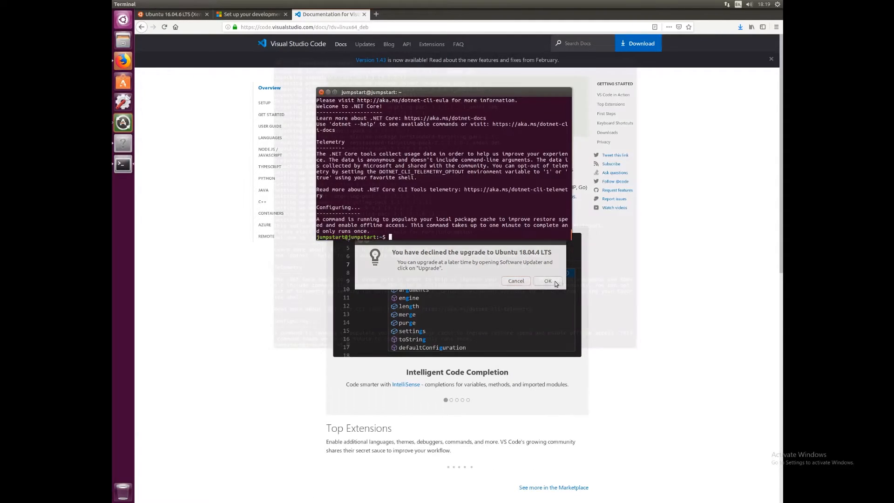
click(547, 281)
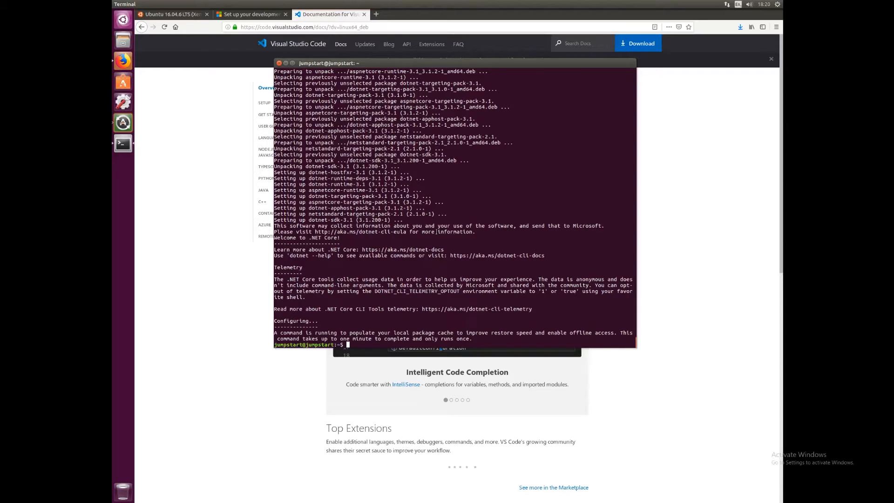
text(curl)
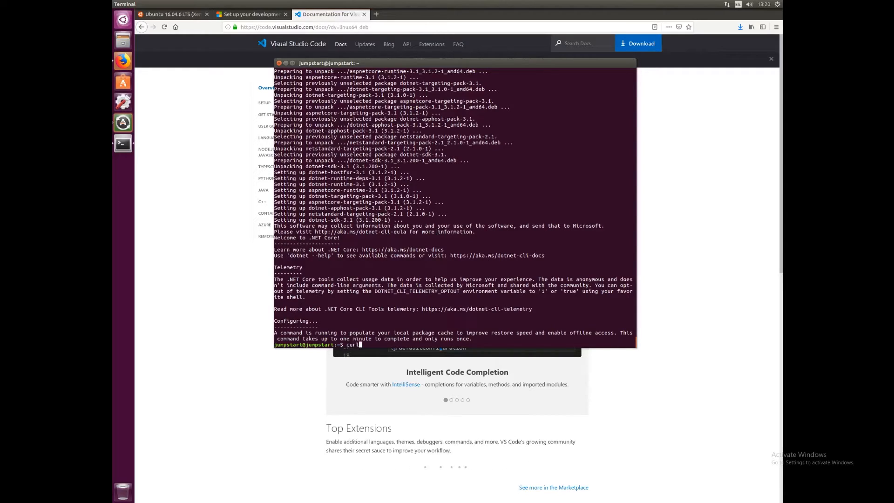
text(-sL https://deb)
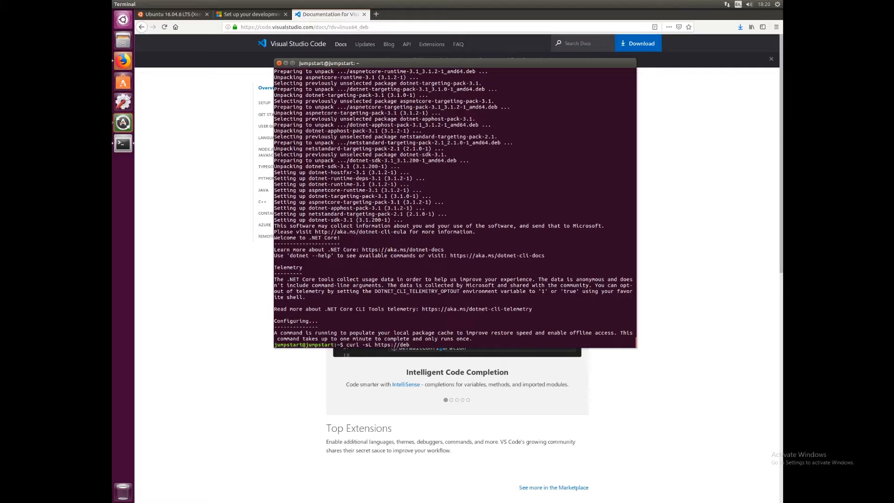
text(.nodesource)
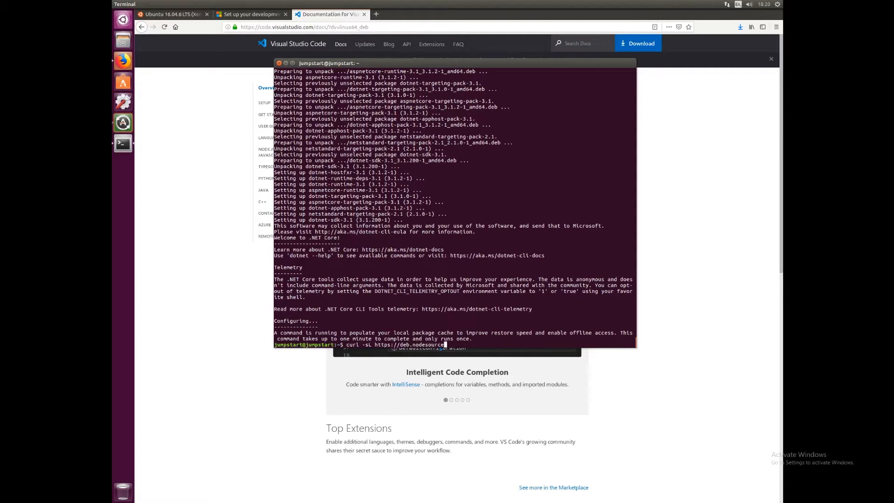
text(com/set)
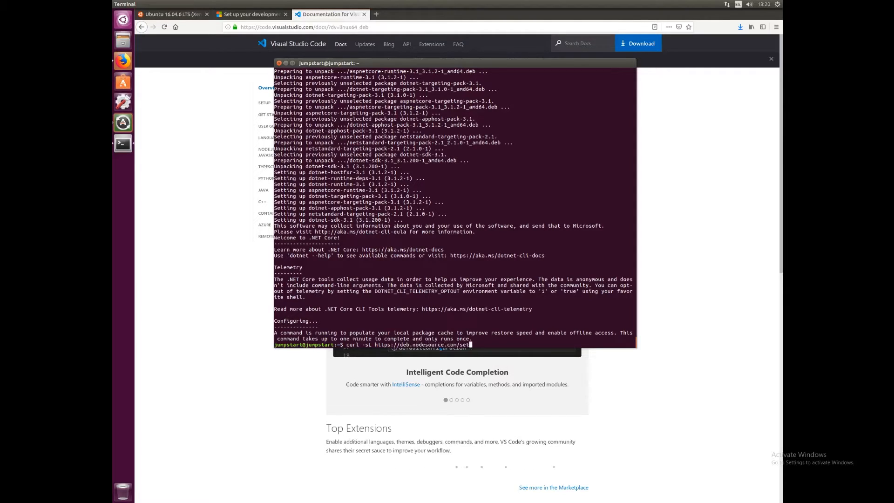
text(up)
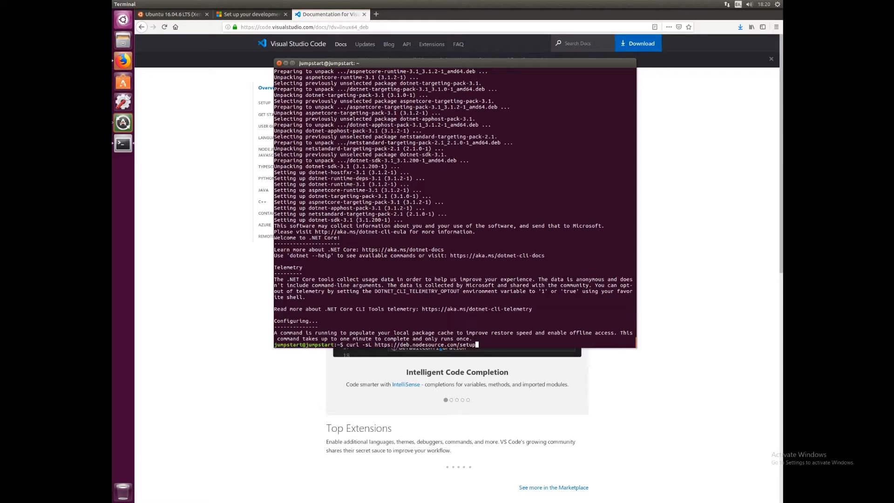
text(_10.x | sudo)
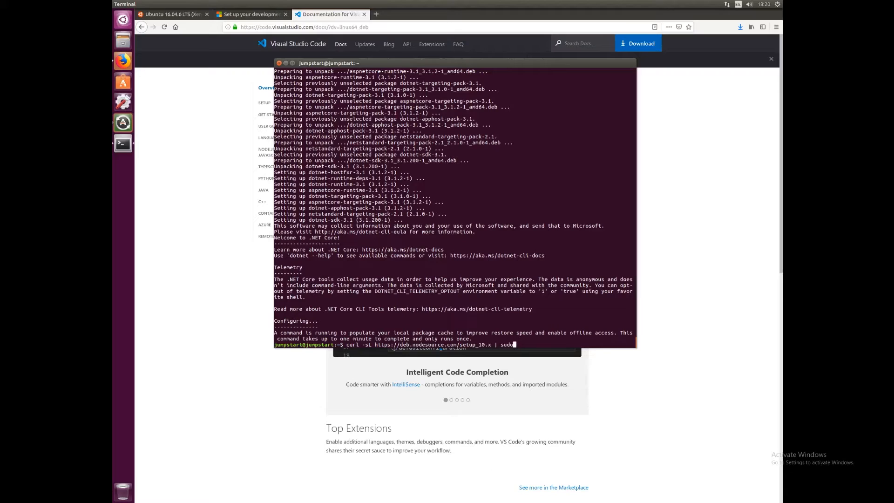
text(bash -)
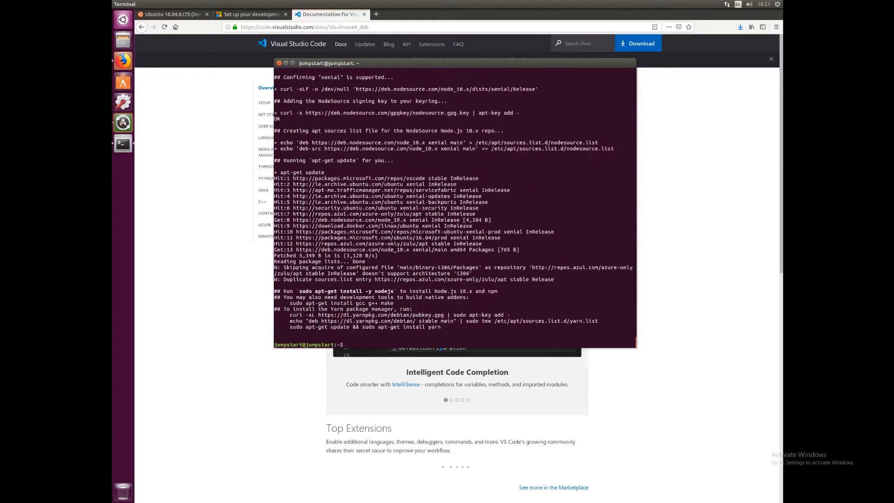
text(nov)
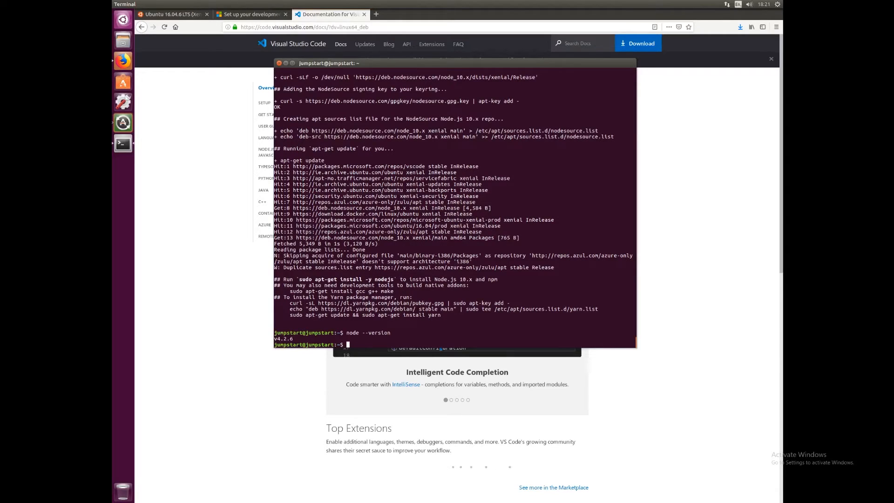
Upgrade Node.js to 10.19.0 with sudo apt install nodejs
text(sudo apt)
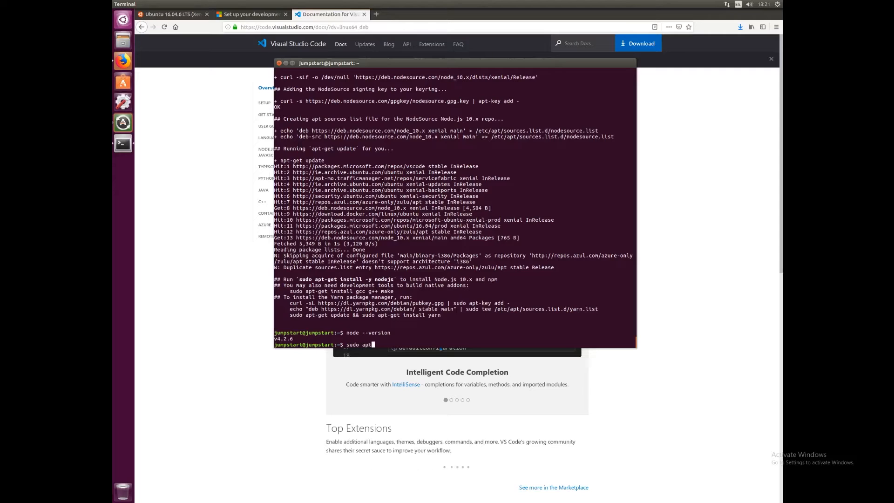
text(install nodejks)
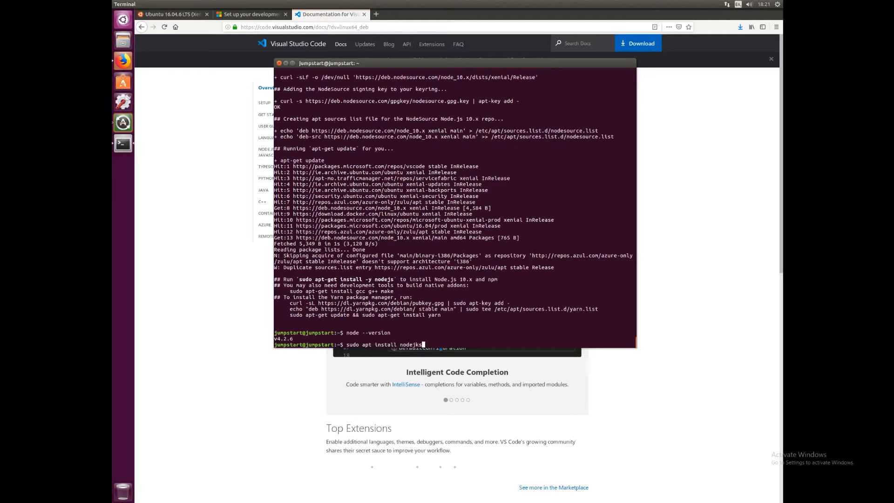
key(Return)
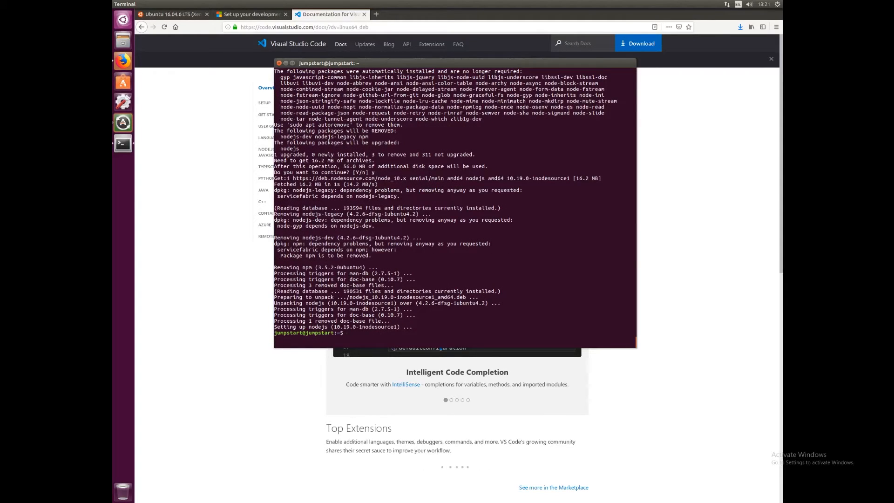
Confirm node --version reports v10.19.0 and check npm --version
text(node --vers)
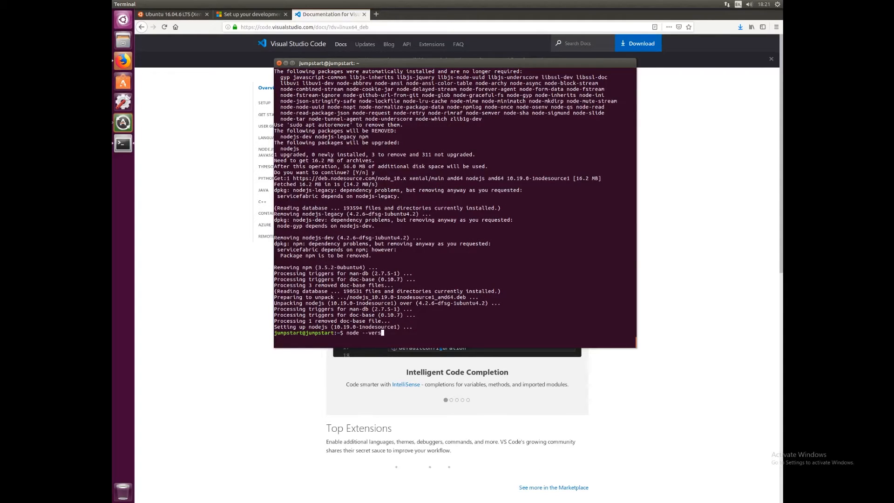
key(Return)
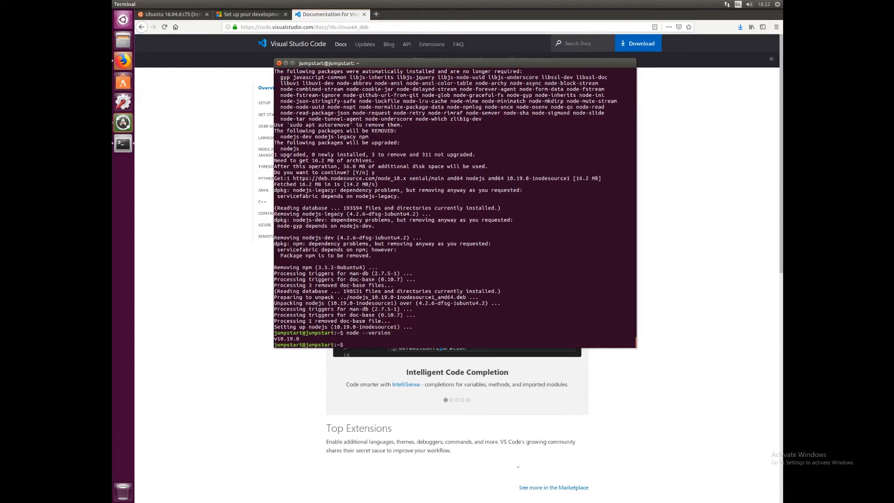
text(n)
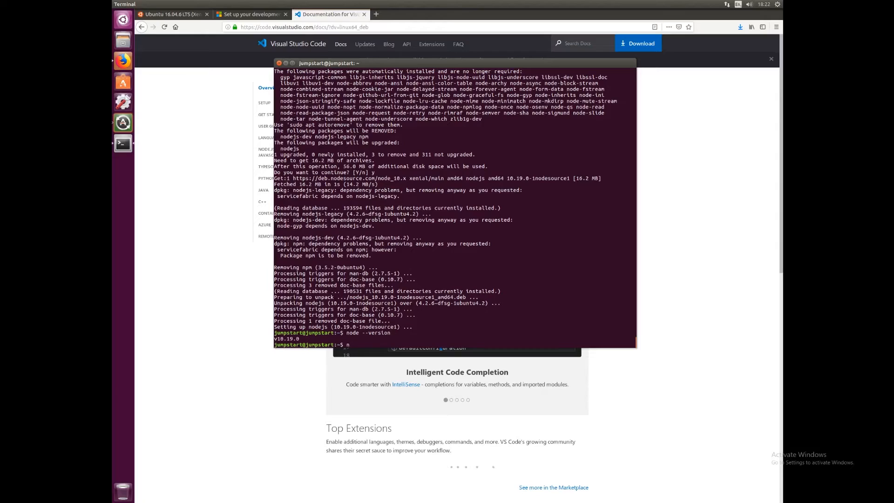
text(pm --ve)
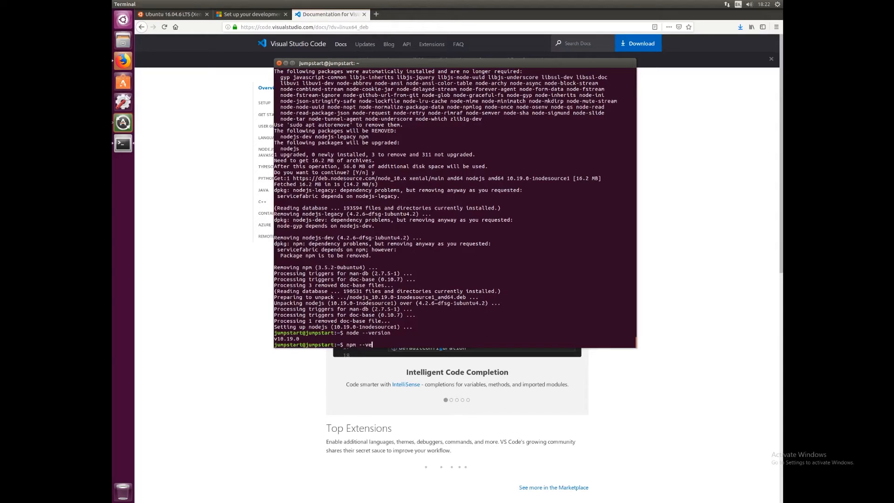
text(rsion)
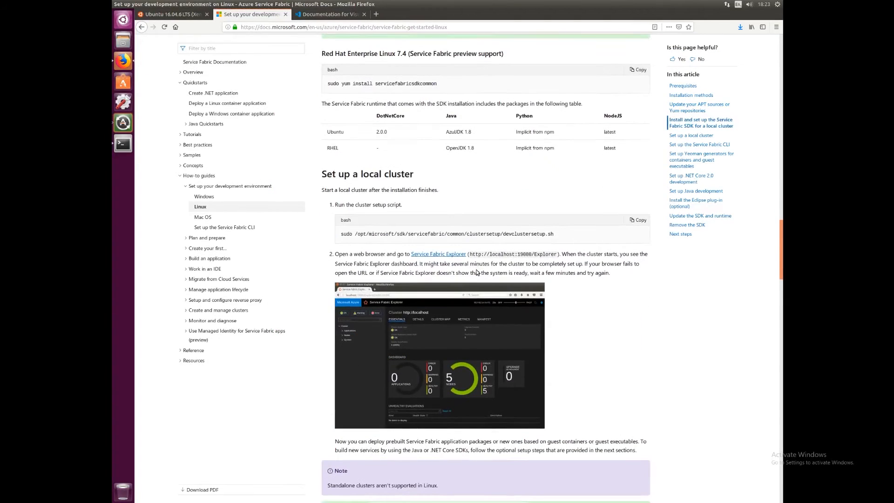
Run the devclustersetup.sh command pasted from the docs so the local fabric service starts
scroll(down, 3)
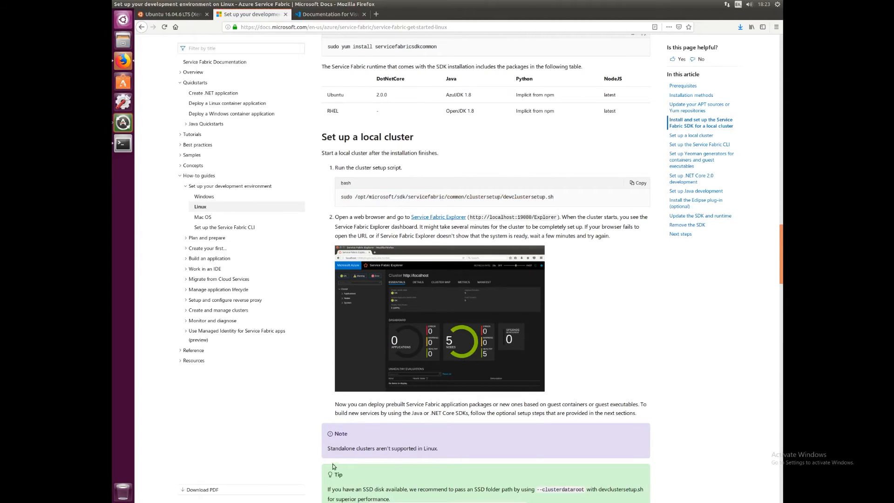
click(123, 144)
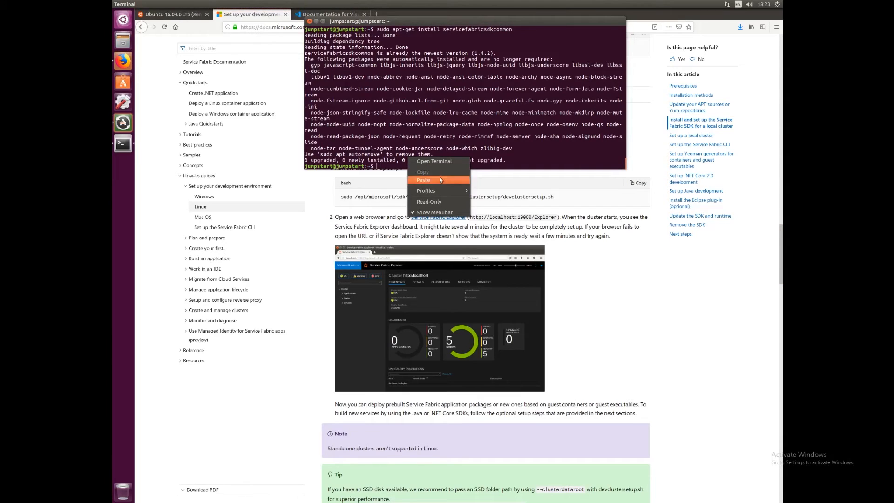
click(423, 179)
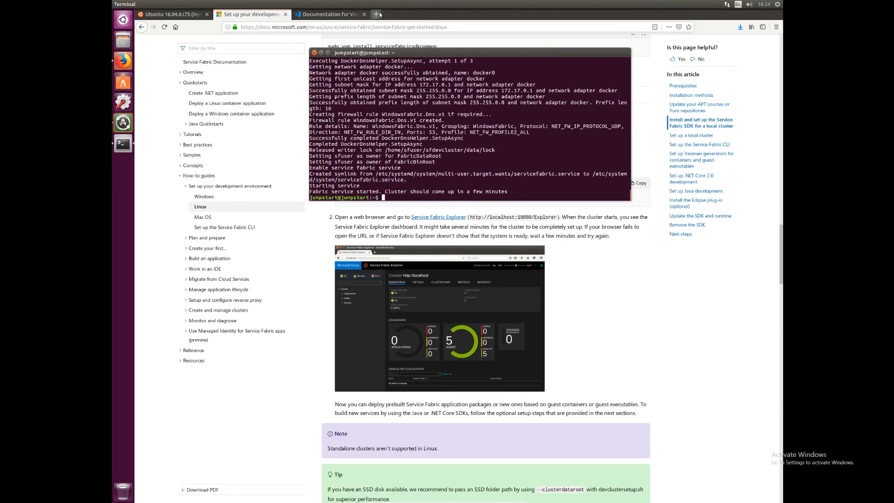
Open localhost:19080/Explorer in a new Firefox tab to show Service Fabric Explorer
click(454, 14)
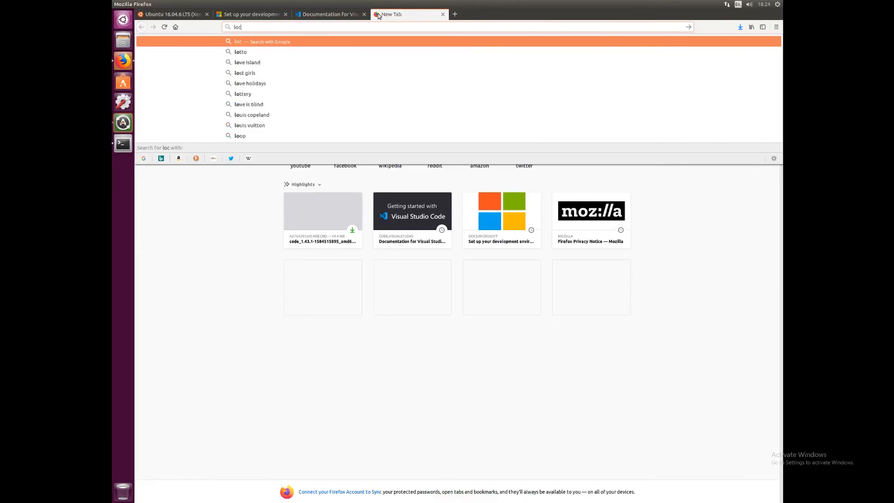
key(BackSpace)
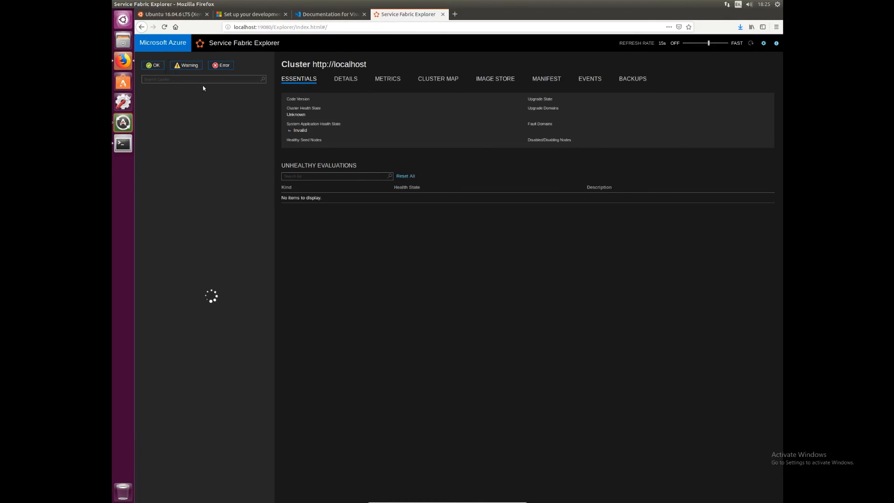
mouse_move(217, 89)
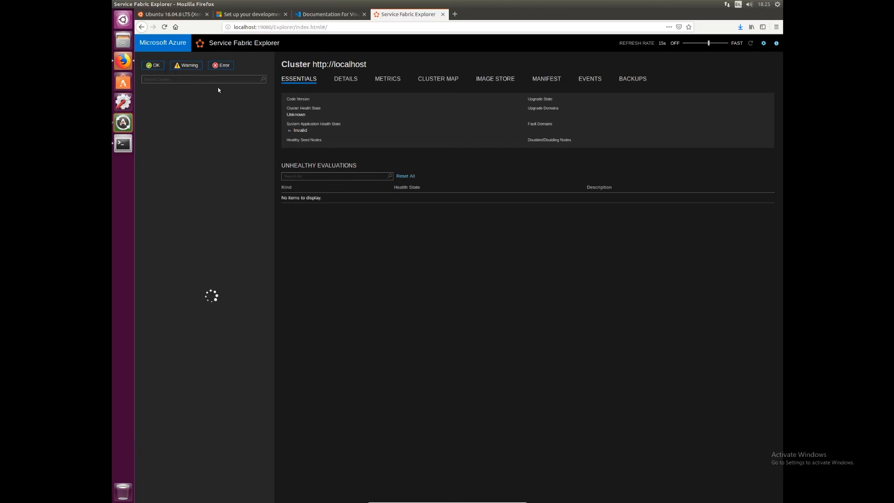
mouse_move(254, 97)
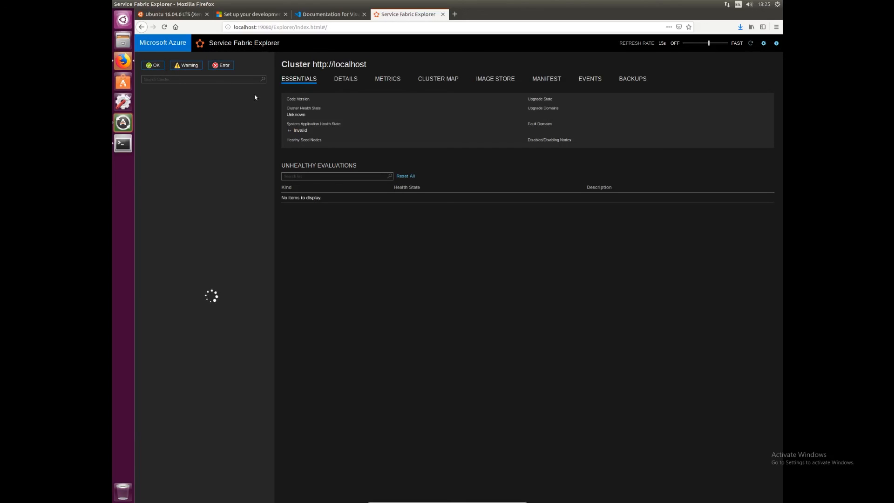